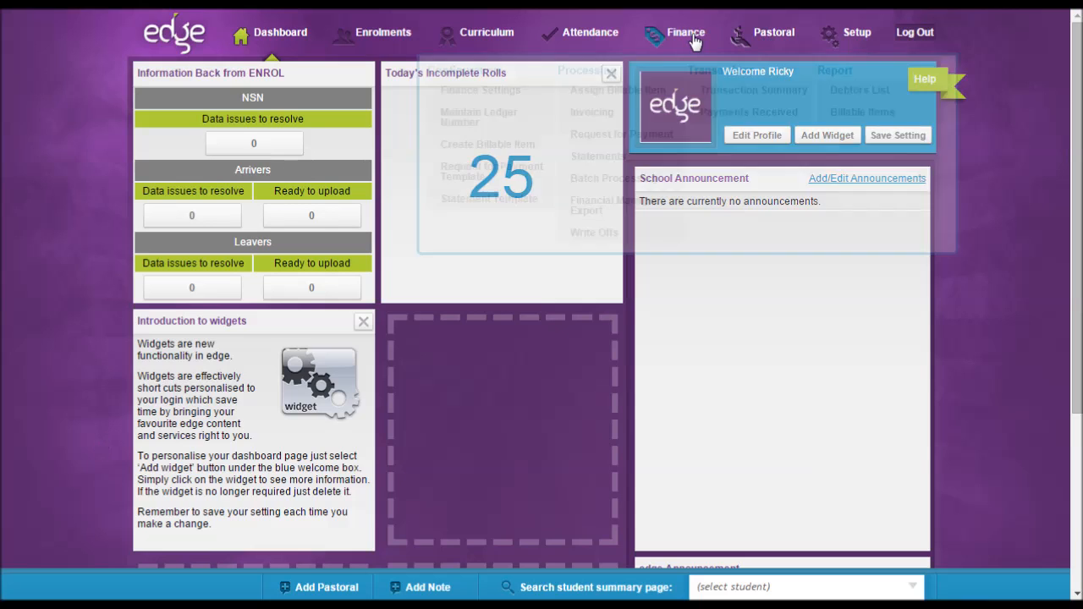
Reveal the Finance menu's configuration, processing and reporting pages from the dashboard
{"action": "left_click", "coordinate": [685, 33]}
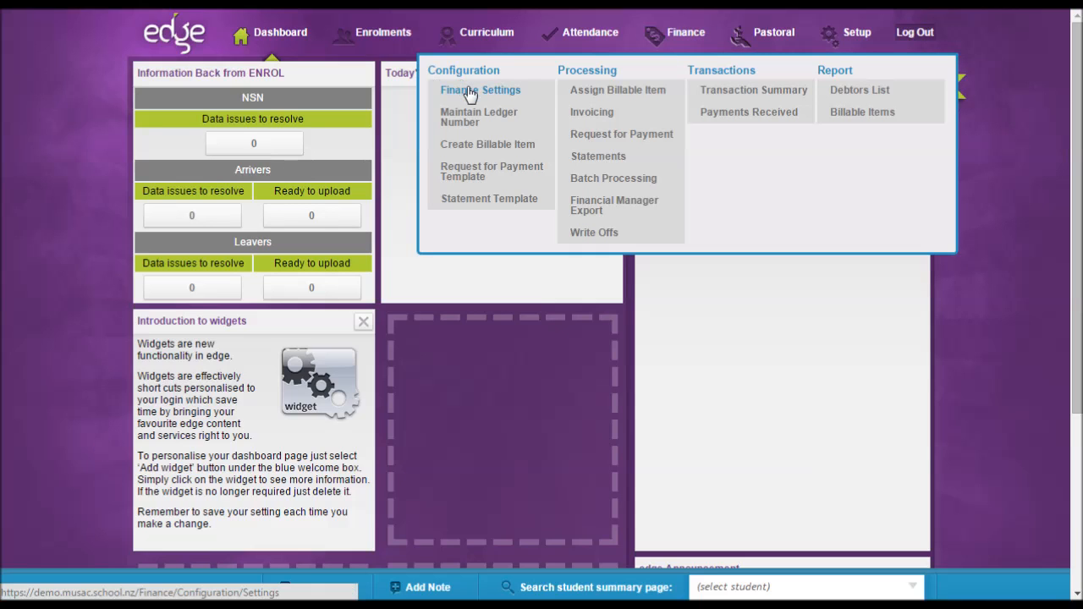
{"action": "left_click", "coordinate": [480, 89]}
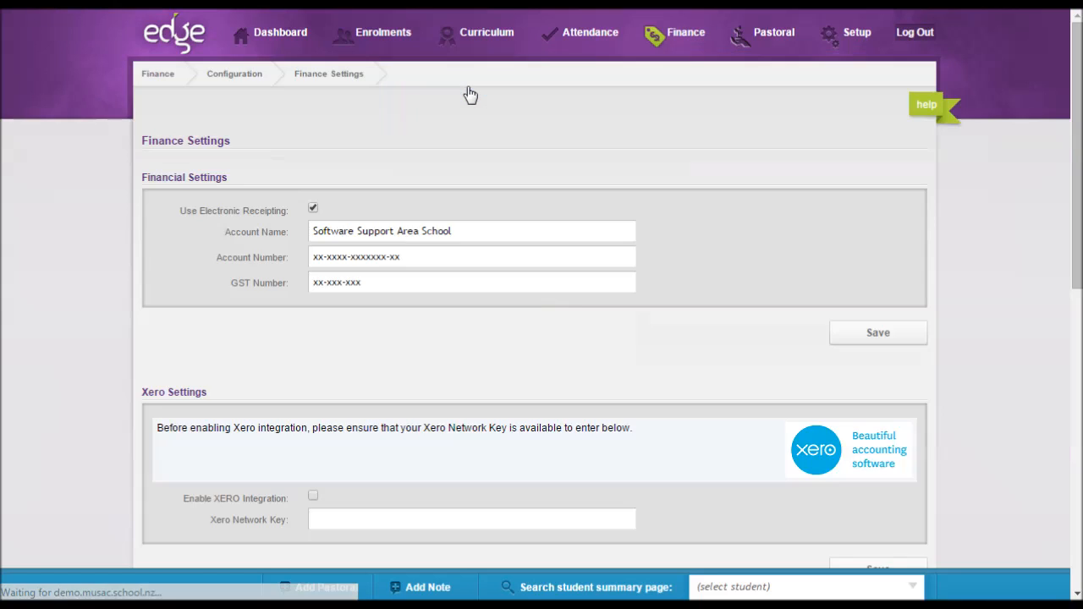
{"action": "mouse_move", "coordinate": [155, 199]}
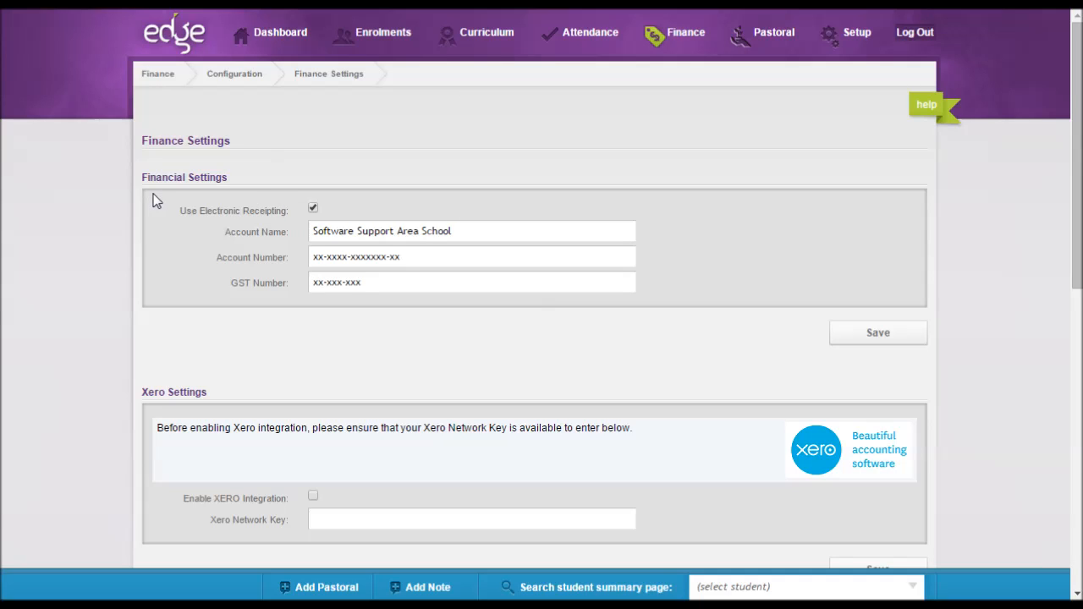
{"action": "mouse_move", "coordinate": [426, 265]}
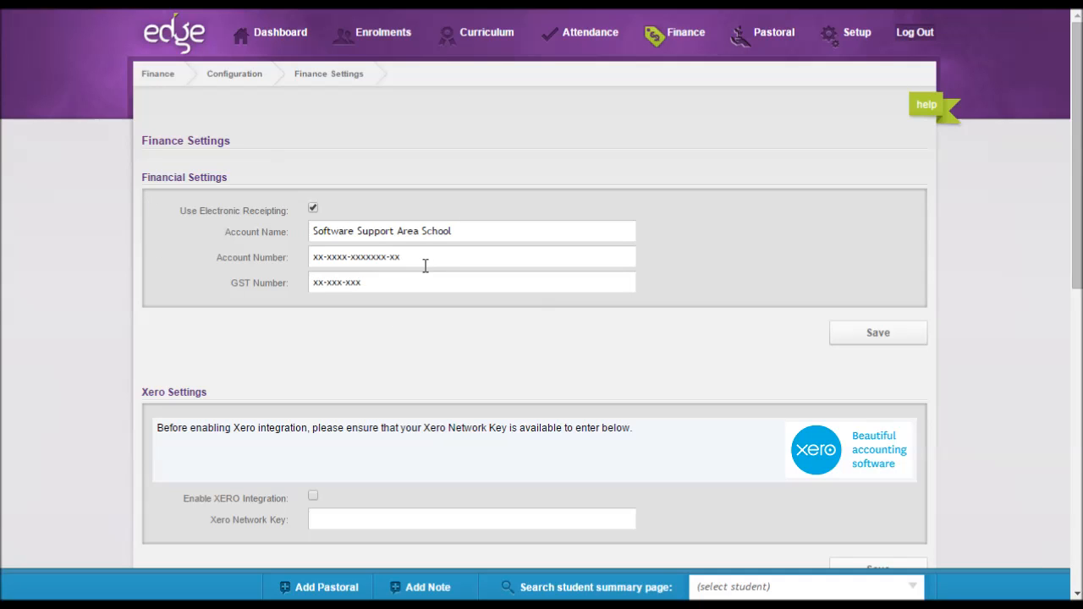
{"action": "mouse_move", "coordinate": [467, 258]}
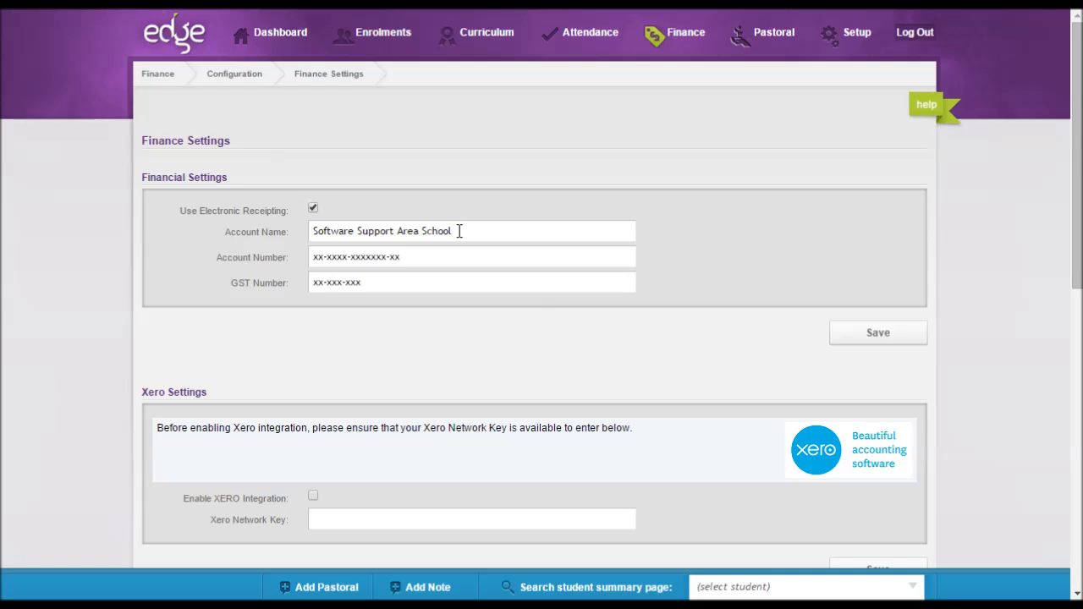
{"action": "left_click", "coordinate": [471, 230]}
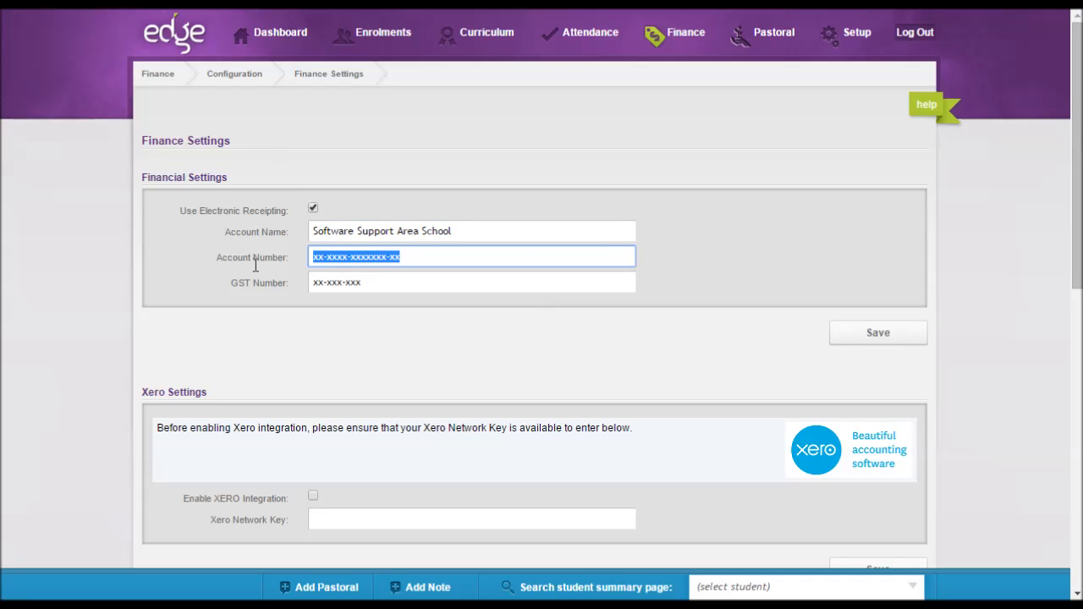
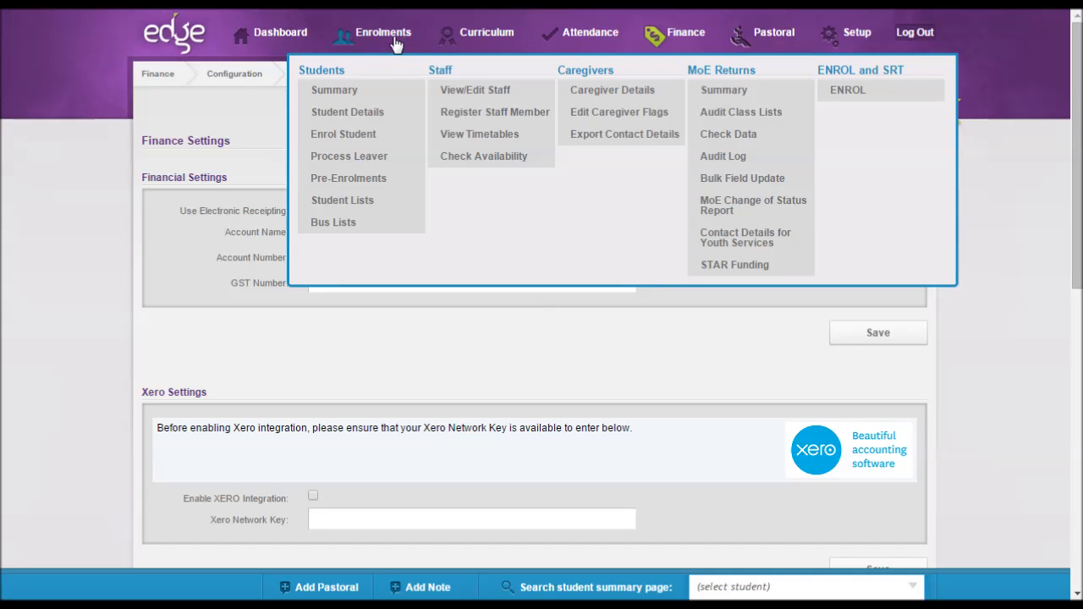
Go to the Request for Payment Template under Finance Configuration
{"action": "left_click", "coordinate": [685, 32]}
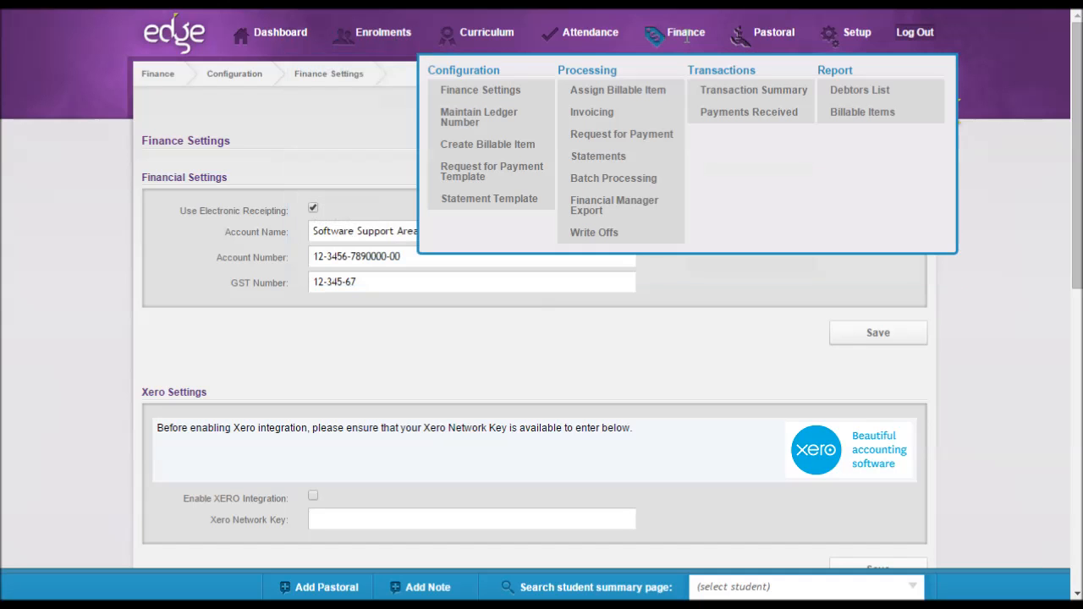
{"action": "mouse_move", "coordinate": [481, 90]}
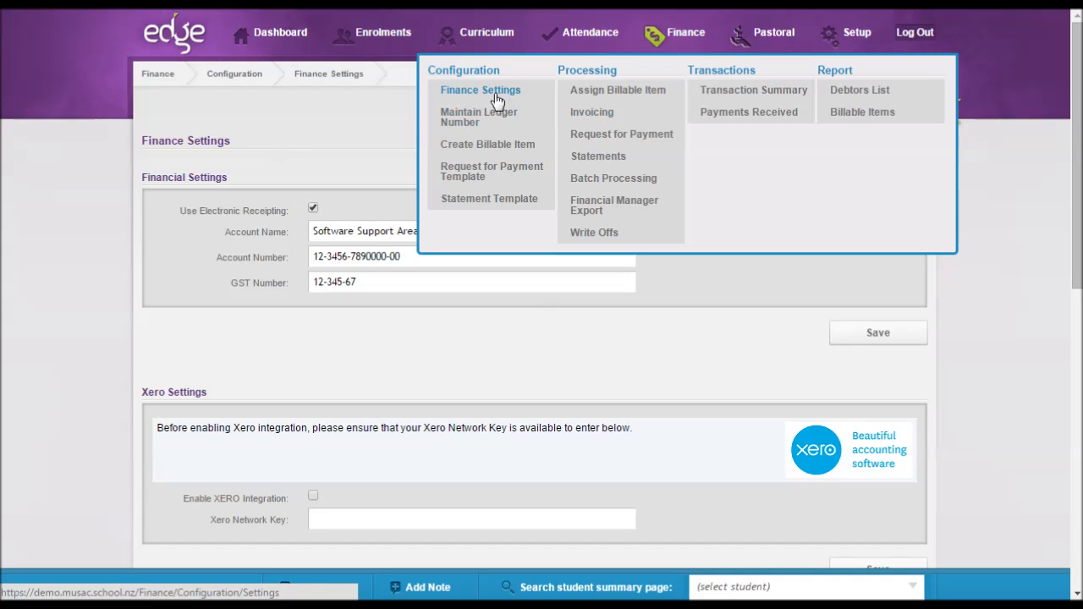
{"action": "mouse_move", "coordinate": [491, 171]}
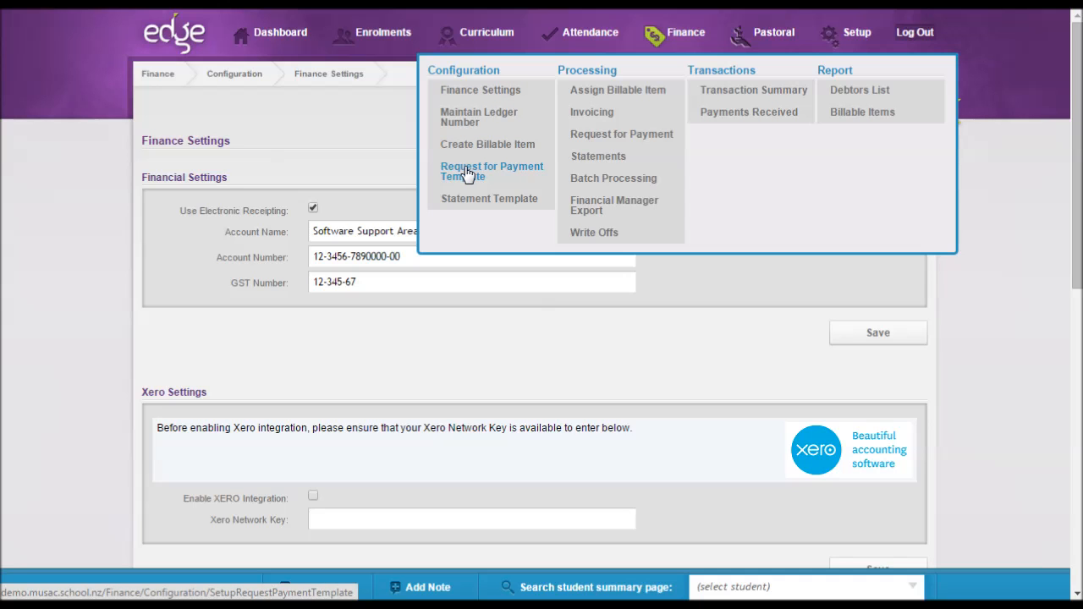
{"action": "left_click", "coordinate": [491, 171]}
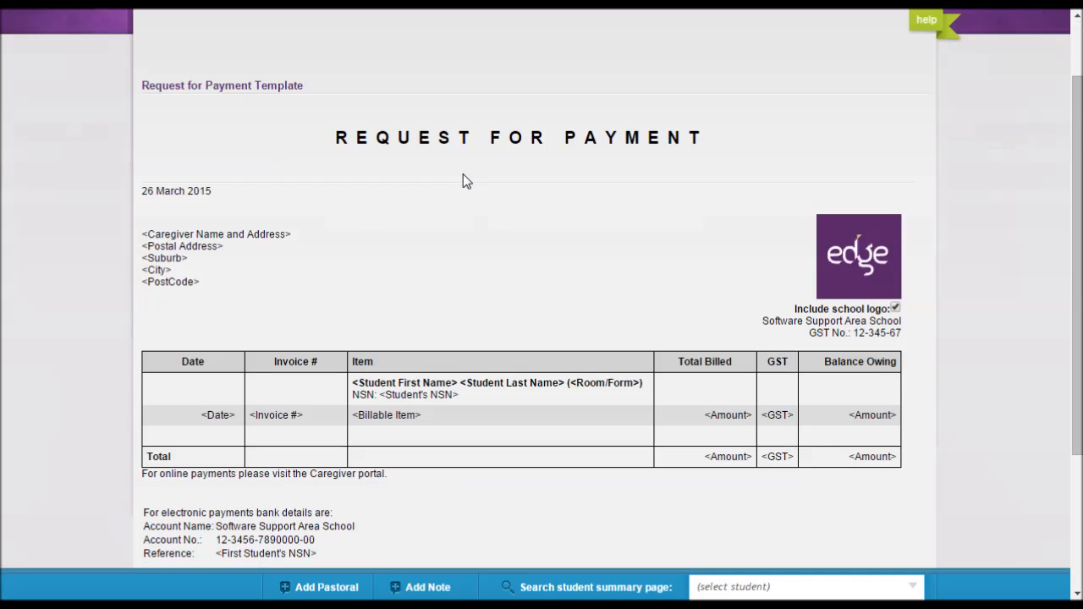
{"action": "mouse_move", "coordinate": [511, 277]}
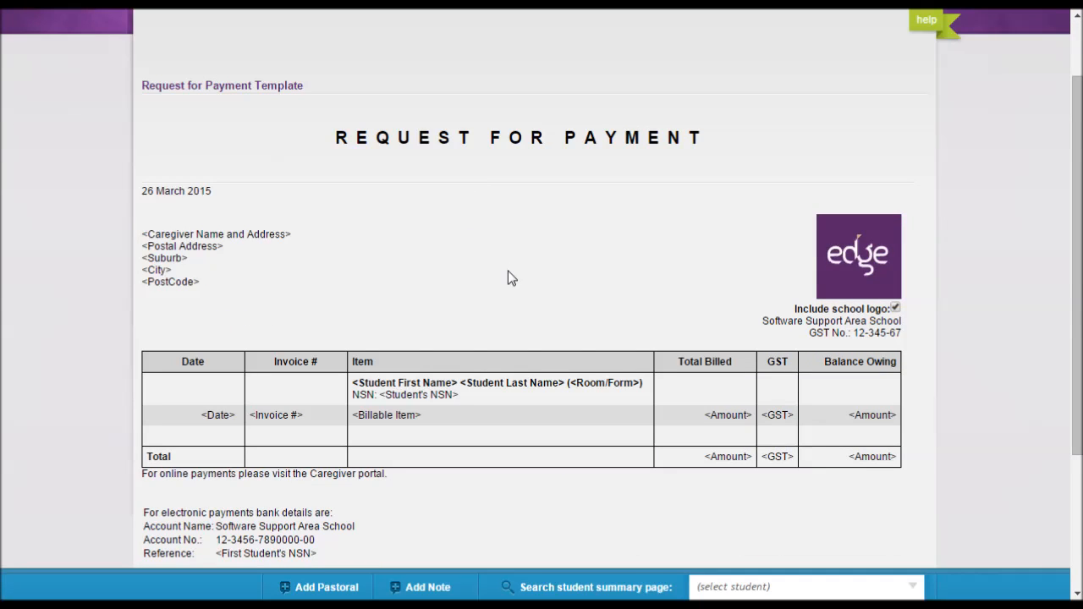
{"action": "mouse_move", "coordinate": [896, 335]}
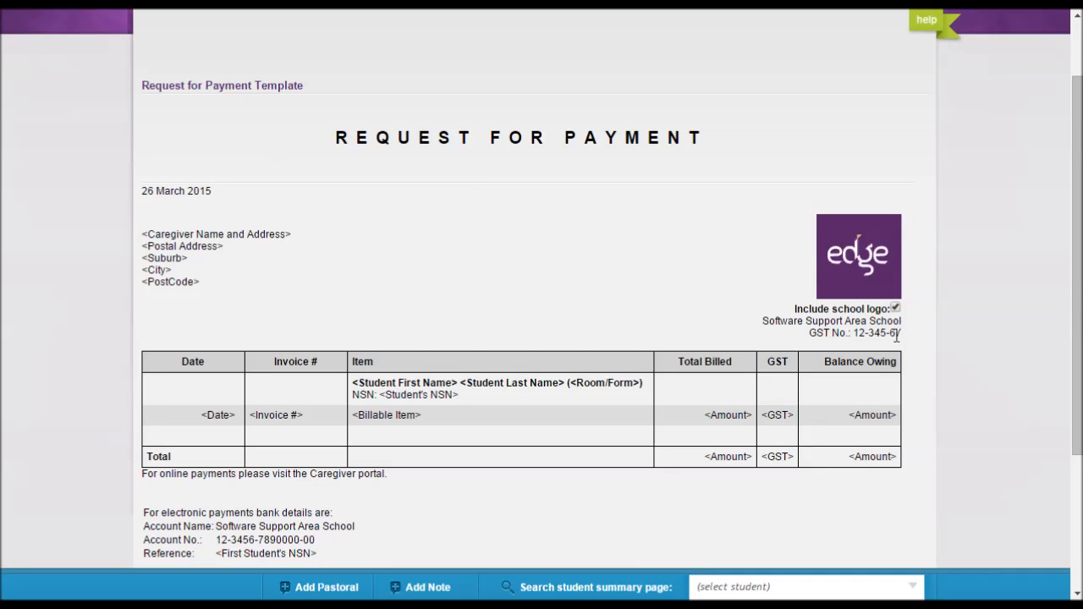
{"action": "mouse_move", "coordinate": [267, 545]}
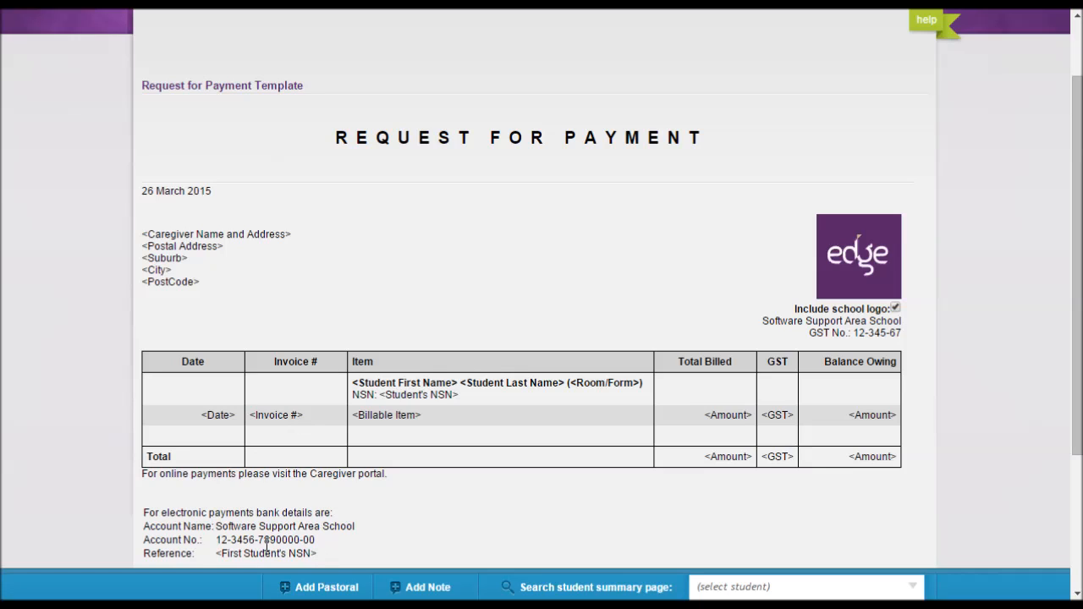
{"action": "mouse_move", "coordinate": [357, 548]}
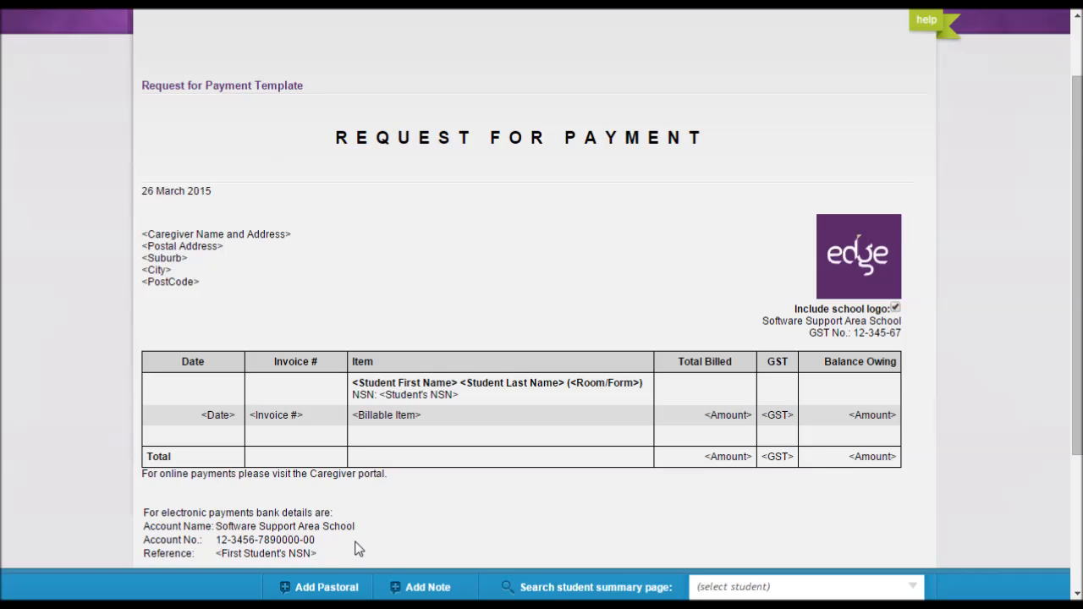
{"action": "mouse_move", "coordinate": [244, 540]}
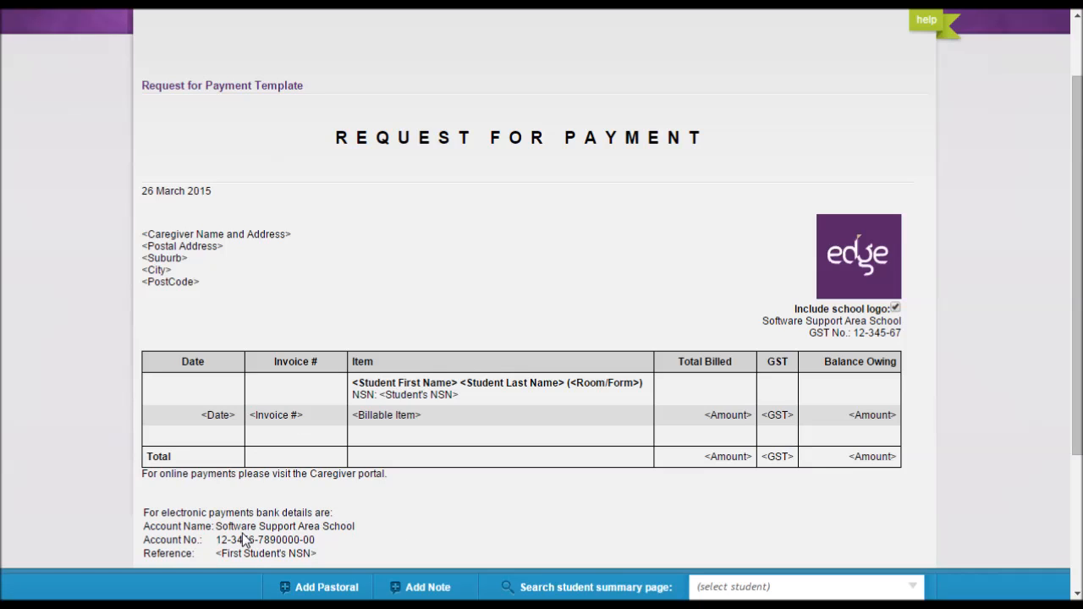
Save the Request for Payment template with the GST 123-456-78 message and school logo included
{"action": "scroll", "scroll_direction": "down", "scroll_amount": 3}
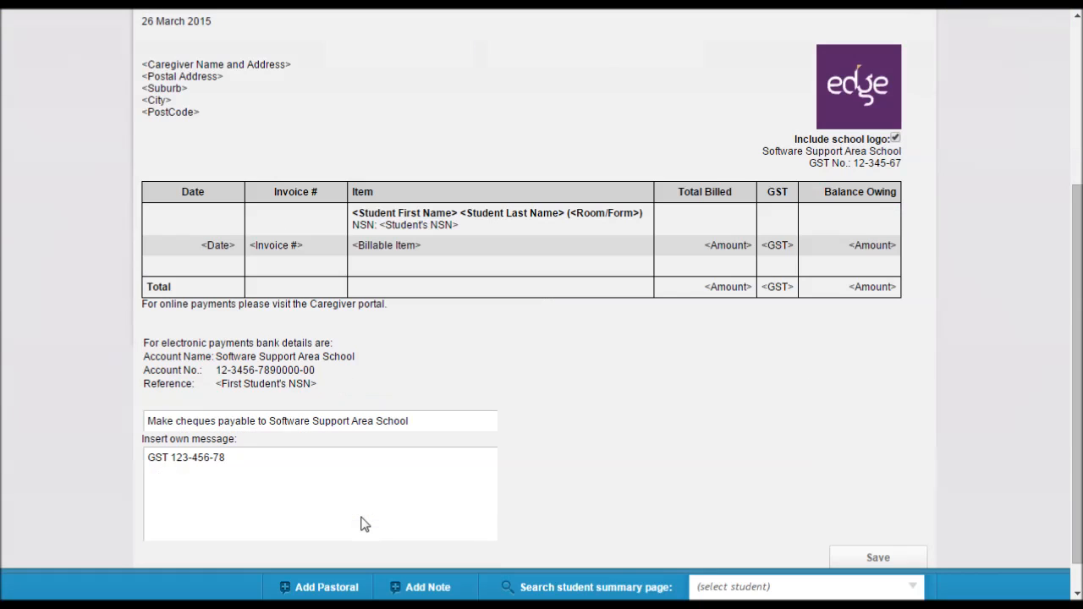
{"action": "scroll", "scroll_direction": "down", "scroll_amount": 3}
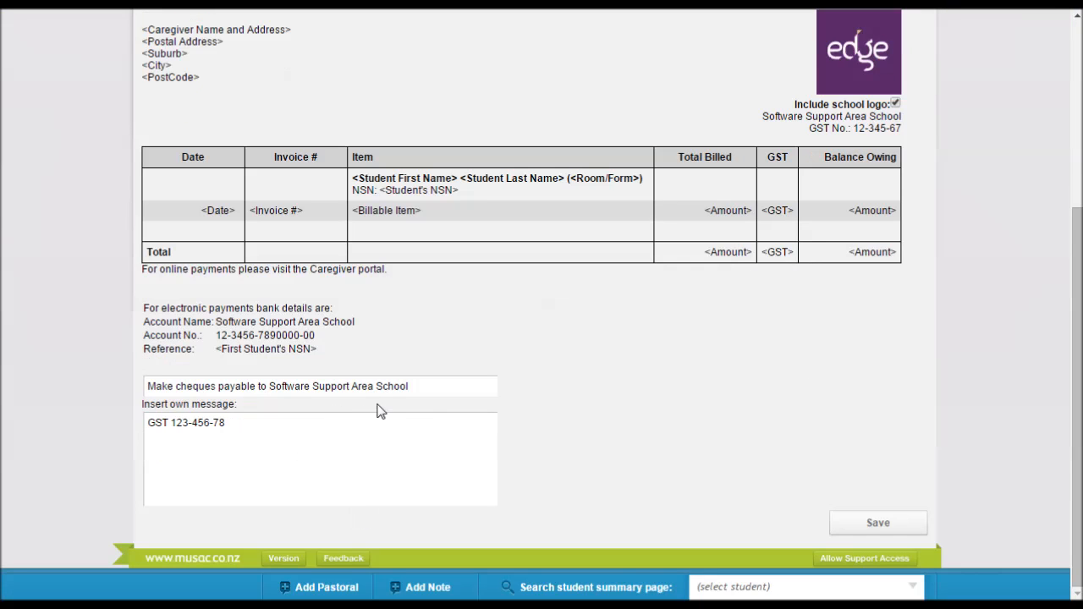
{"action": "mouse_move", "coordinate": [389, 406]}
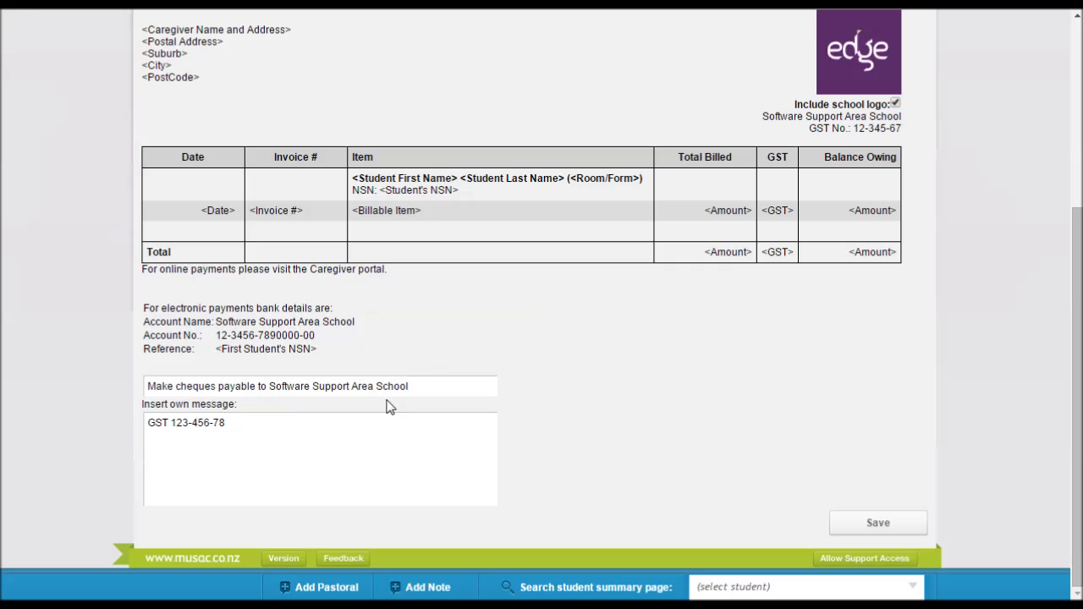
{"action": "mouse_move", "coordinate": [379, 416]}
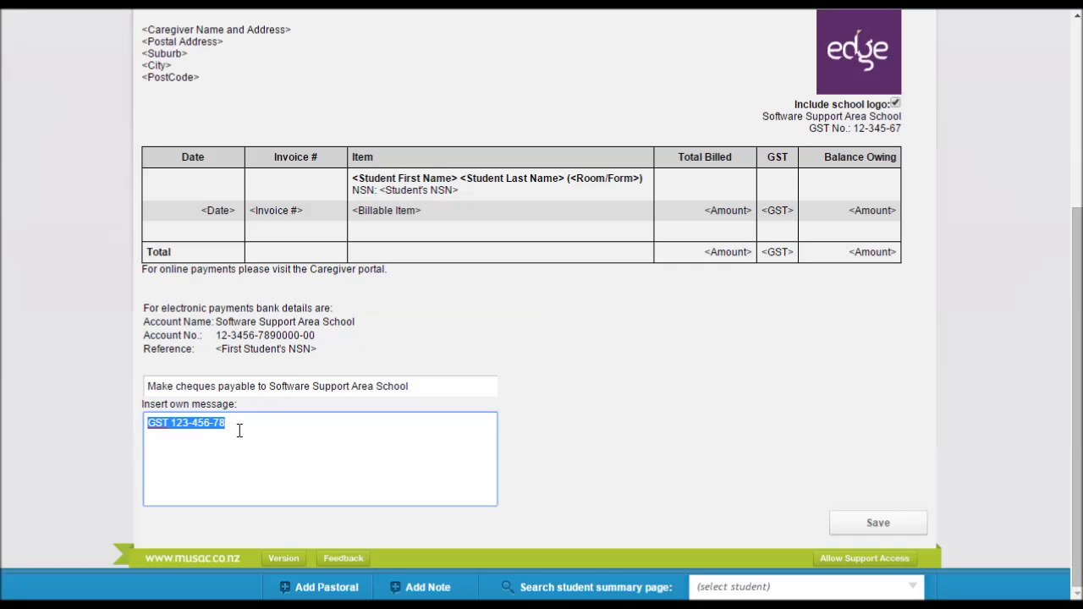
{"action": "mouse_move", "coordinate": [244, 433]}
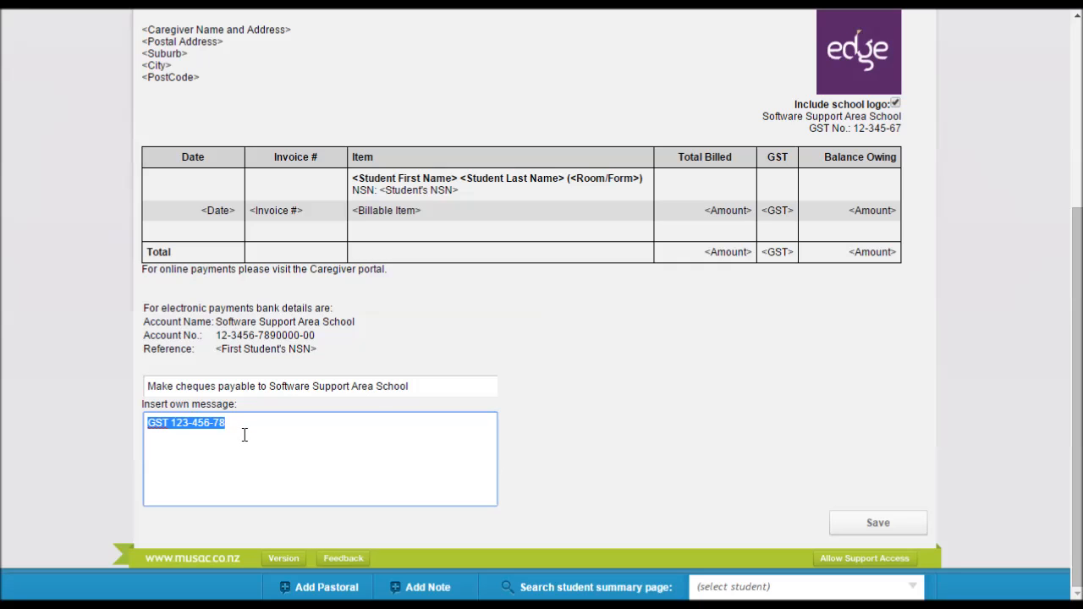
{"action": "scroll", "scroll_direction": "up", "scroll_amount": 3}
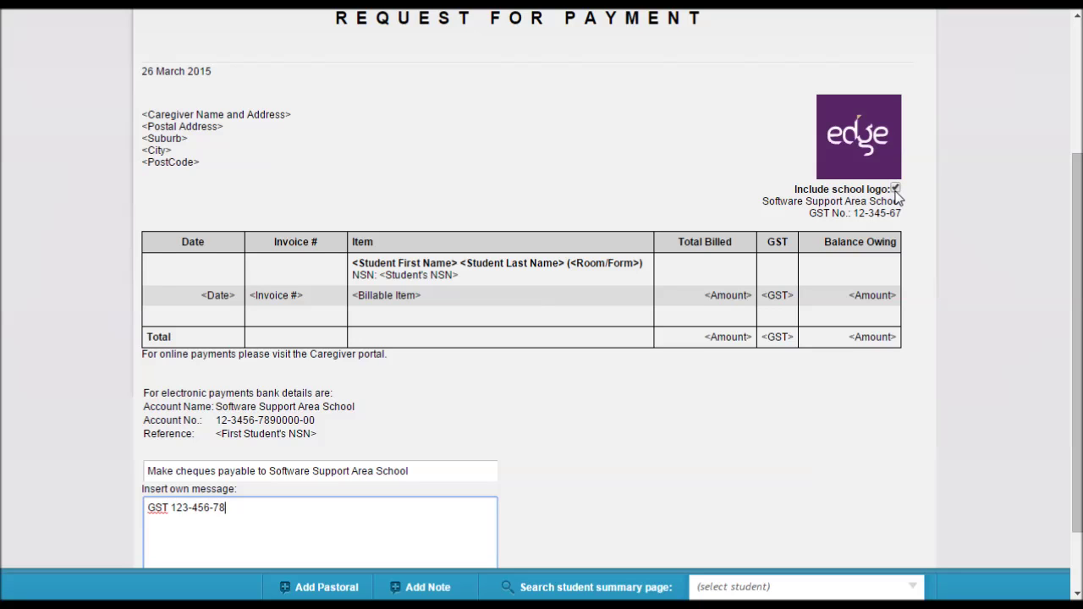
{"action": "scroll", "scroll_direction": "down", "scroll_amount": 3}
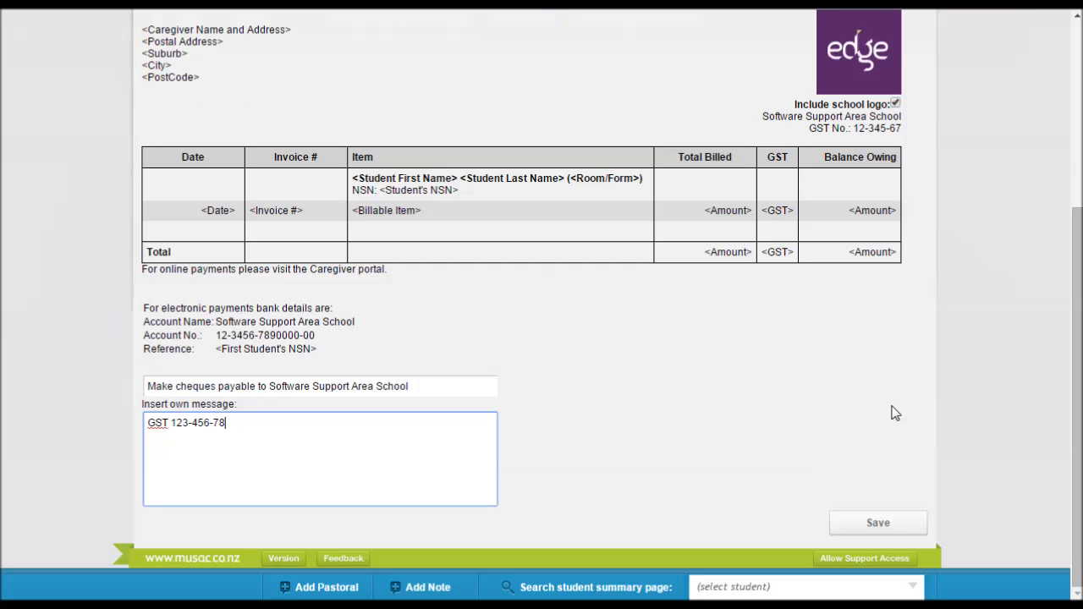
{"action": "left_click", "coordinate": [877, 523]}
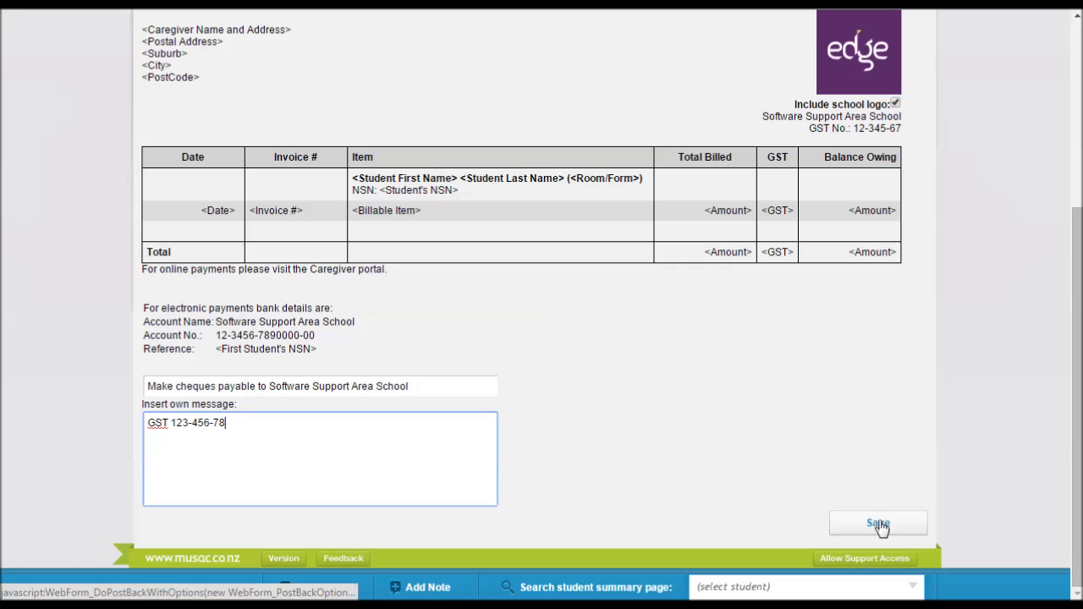
{"action": "left_click", "coordinate": [878, 523]}
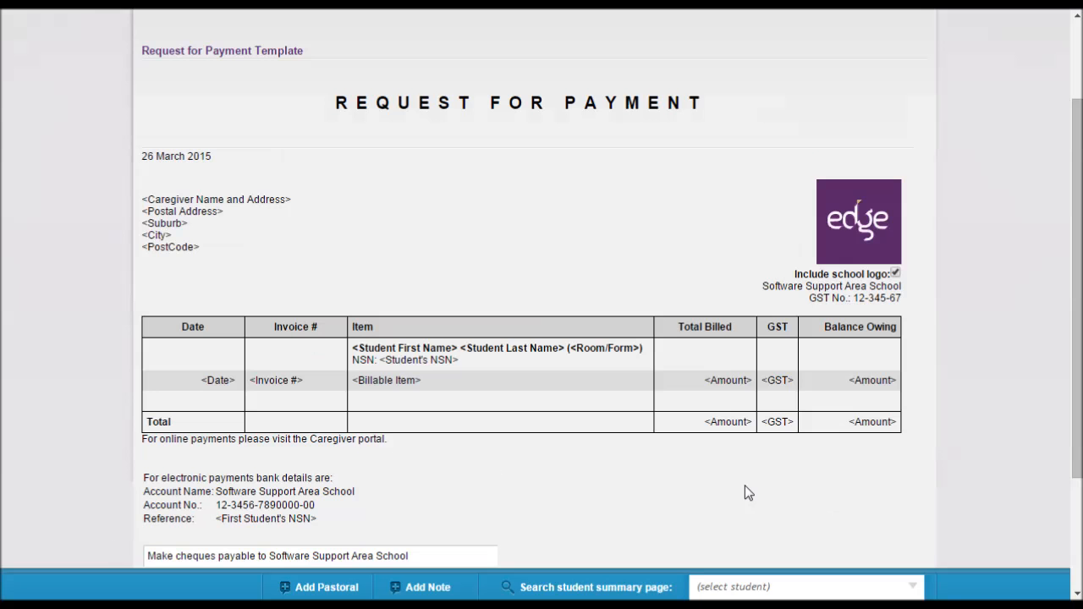
Go to the Statement Template page under Finance Configuration
{"action": "scroll", "scroll_direction": "up", "scroll_amount": 3}
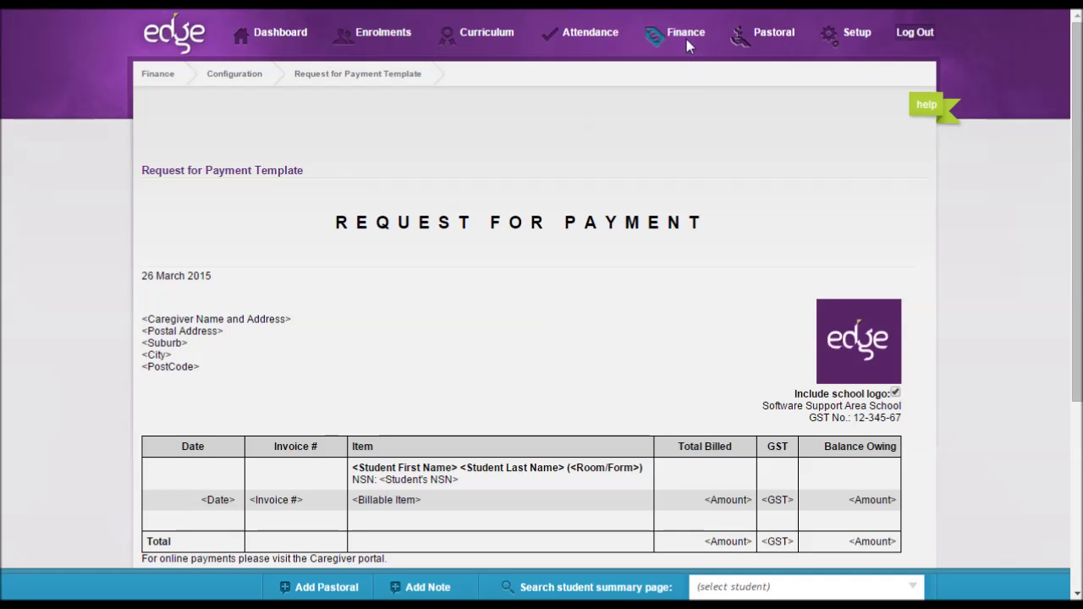
{"action": "left_click", "coordinate": [686, 32]}
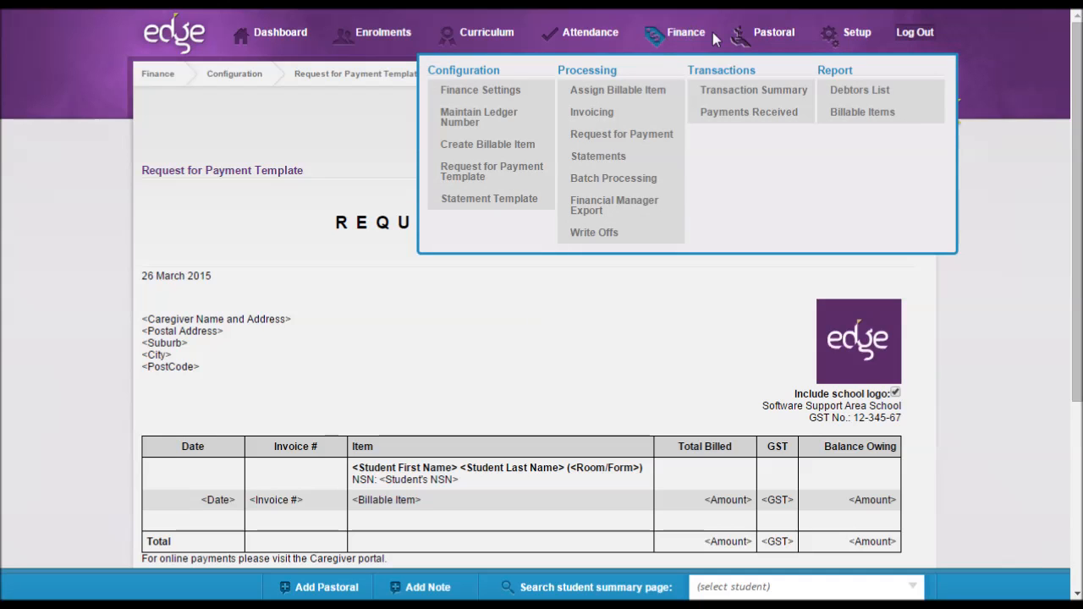
{"action": "mouse_move", "coordinate": [690, 33]}
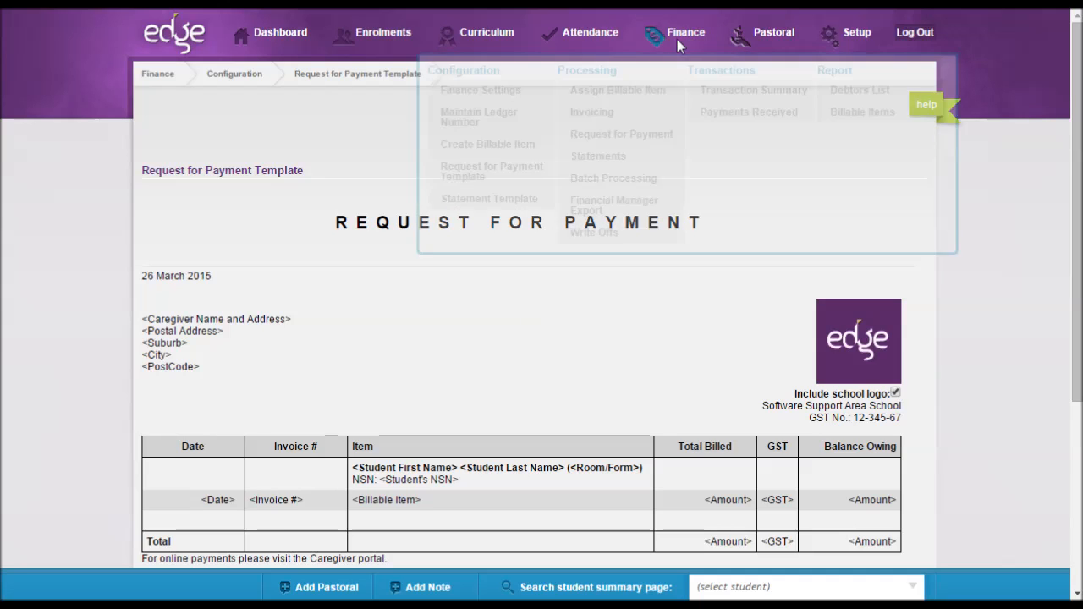
{"action": "left_click", "coordinate": [487, 198]}
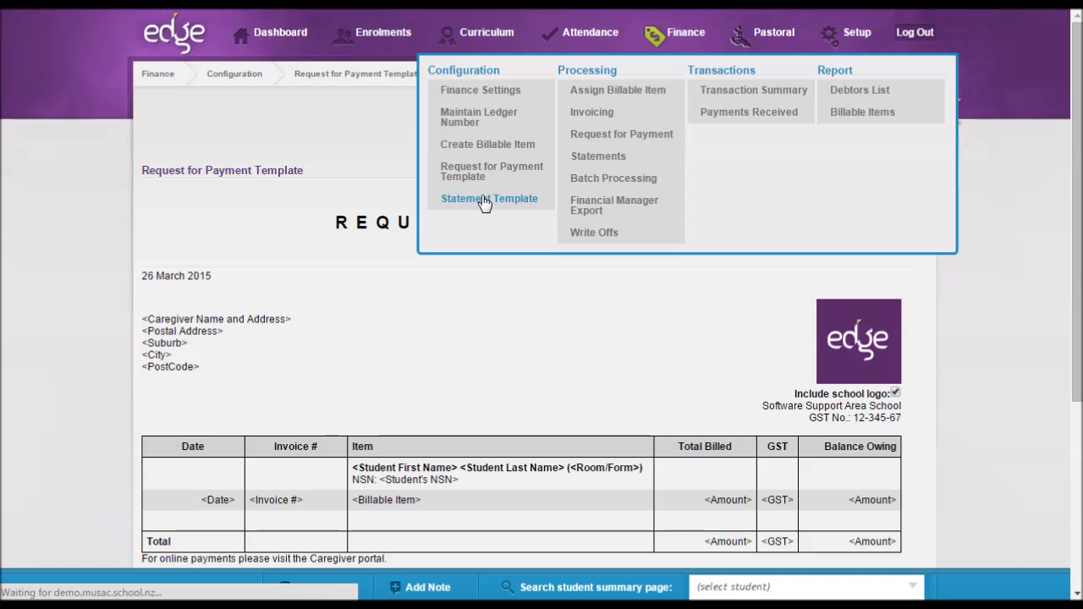
{"action": "left_click", "coordinate": [489, 198]}
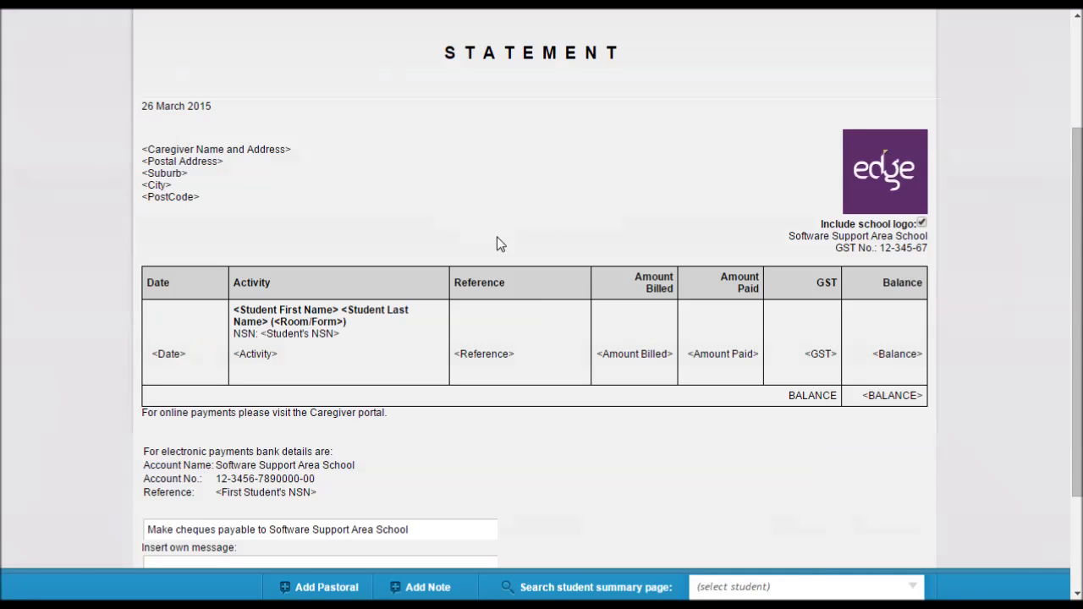
{"action": "scroll", "scroll_direction": "down", "scroll_amount": 3}
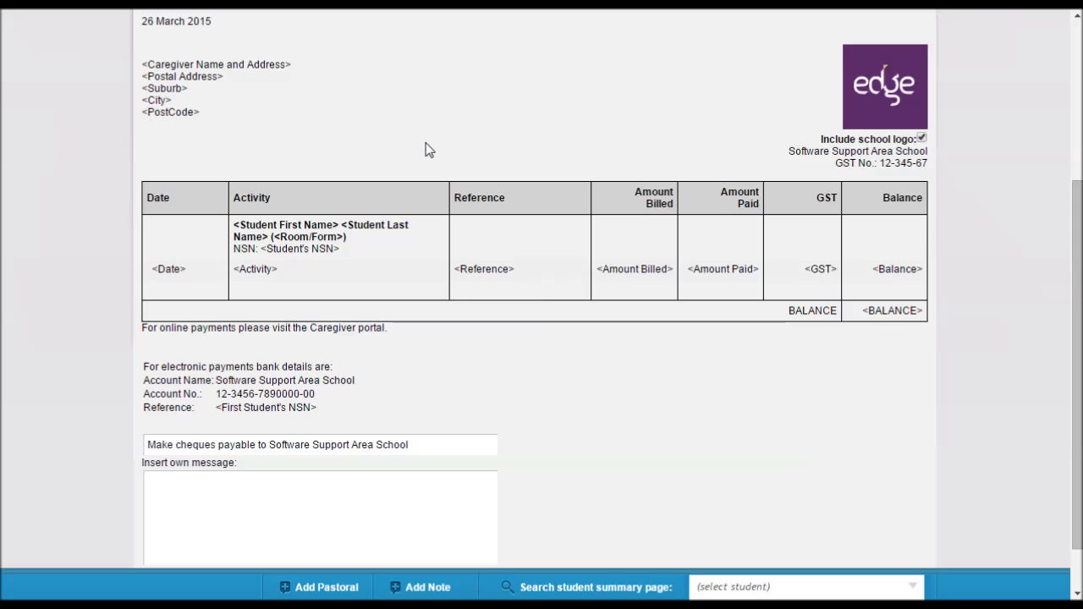
{"action": "mouse_move", "coordinate": [900, 134]}
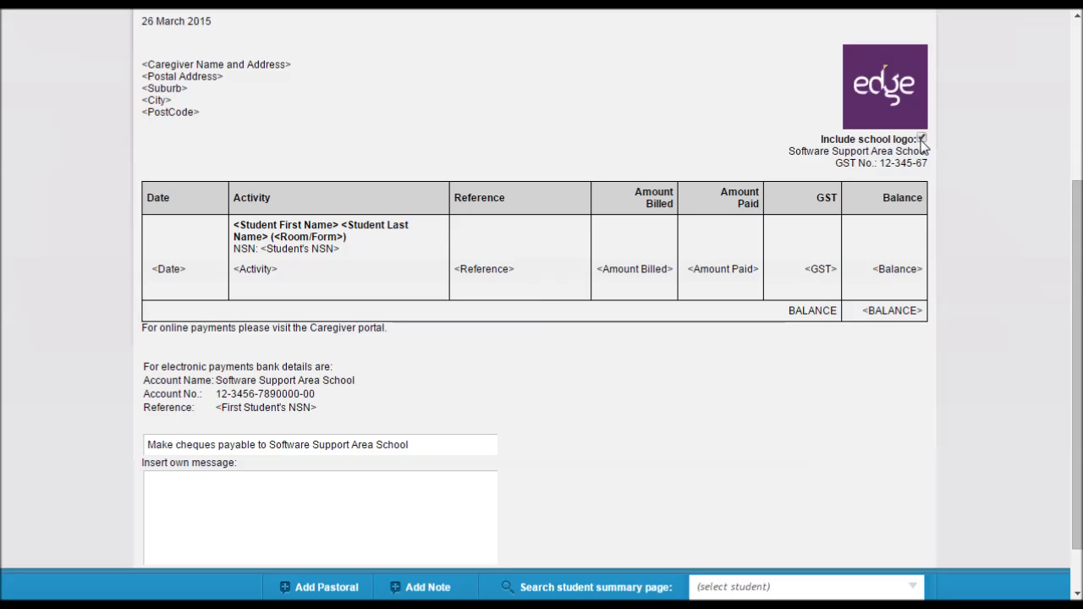
{"action": "left_click", "coordinate": [920, 139]}
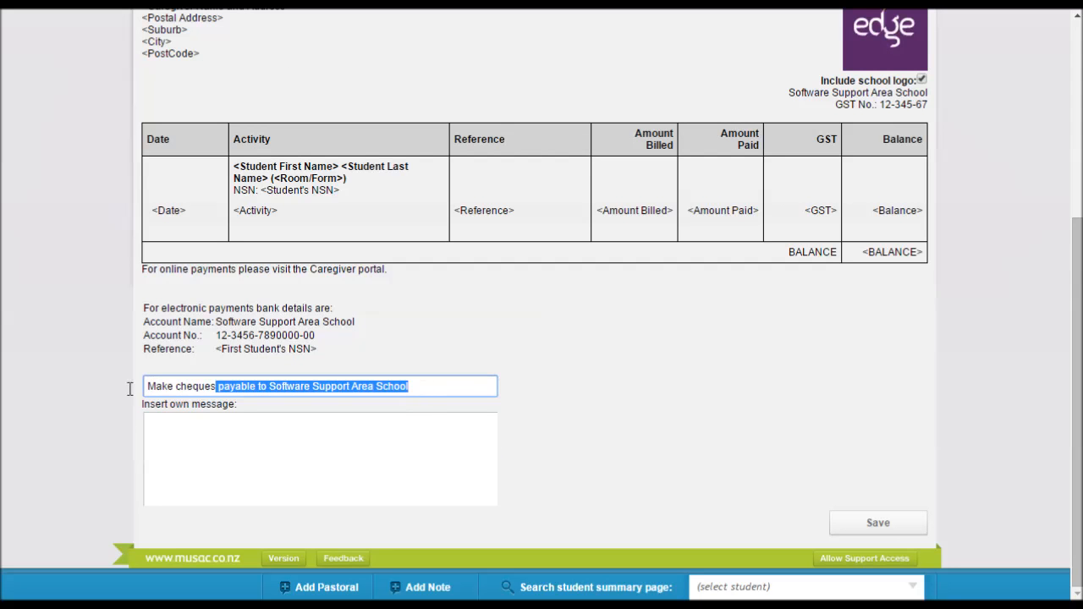
{"action": "left_click", "coordinate": [319, 460]}
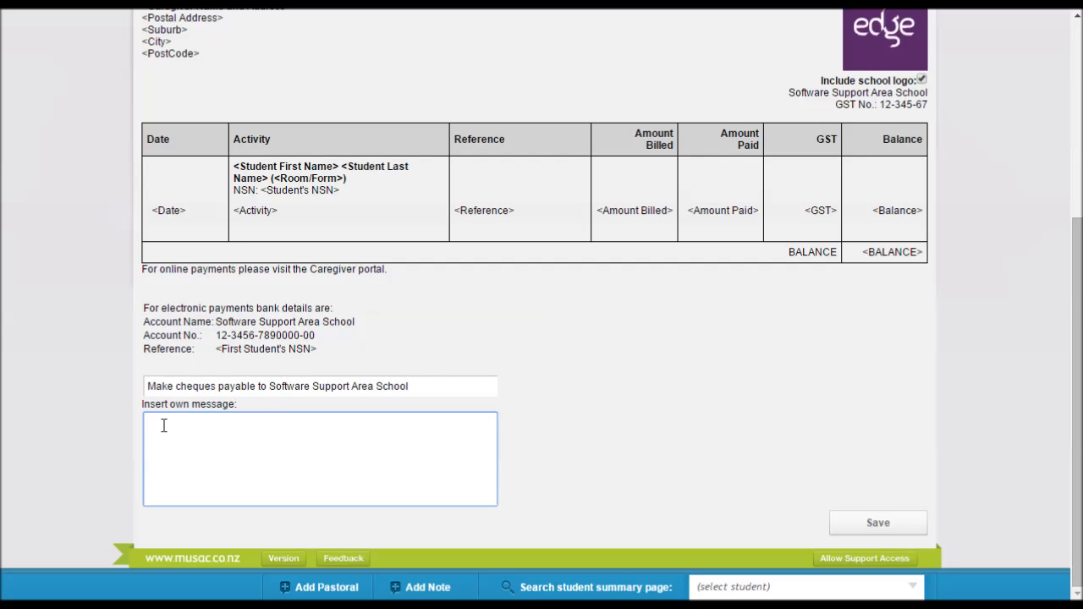
{"action": "mouse_move", "coordinate": [447, 423]}
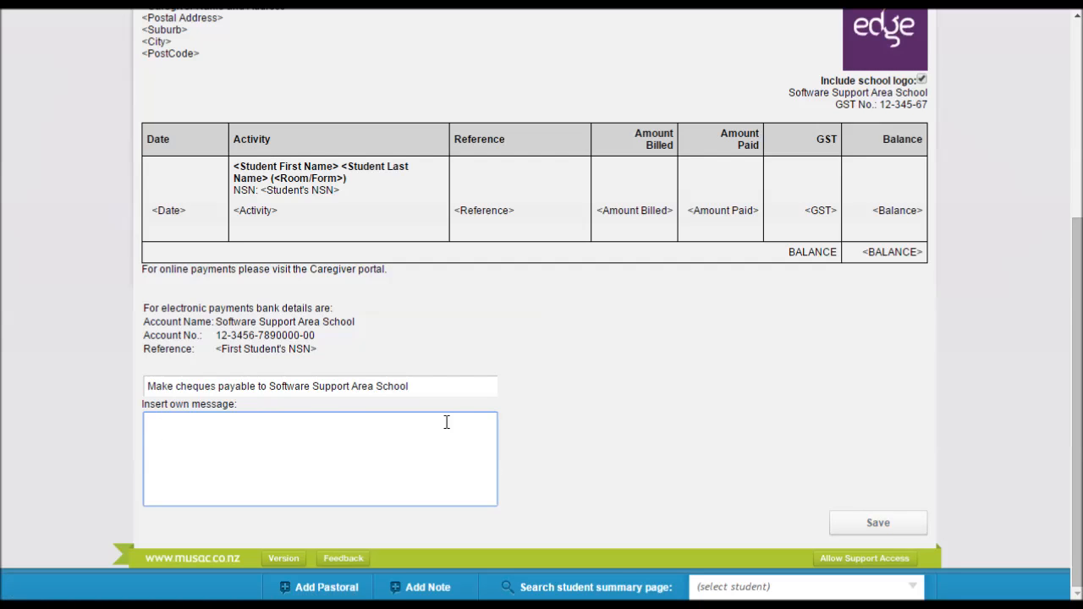
{"action": "scroll", "scroll_direction": "up", "scroll_amount": 3}
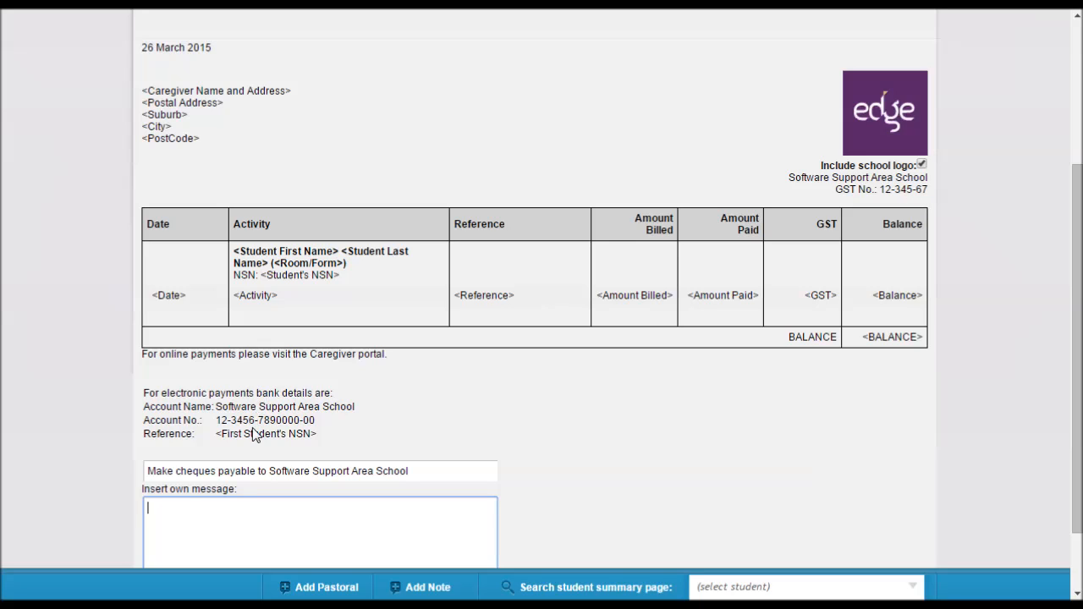
{"action": "mouse_move", "coordinate": [243, 406]}
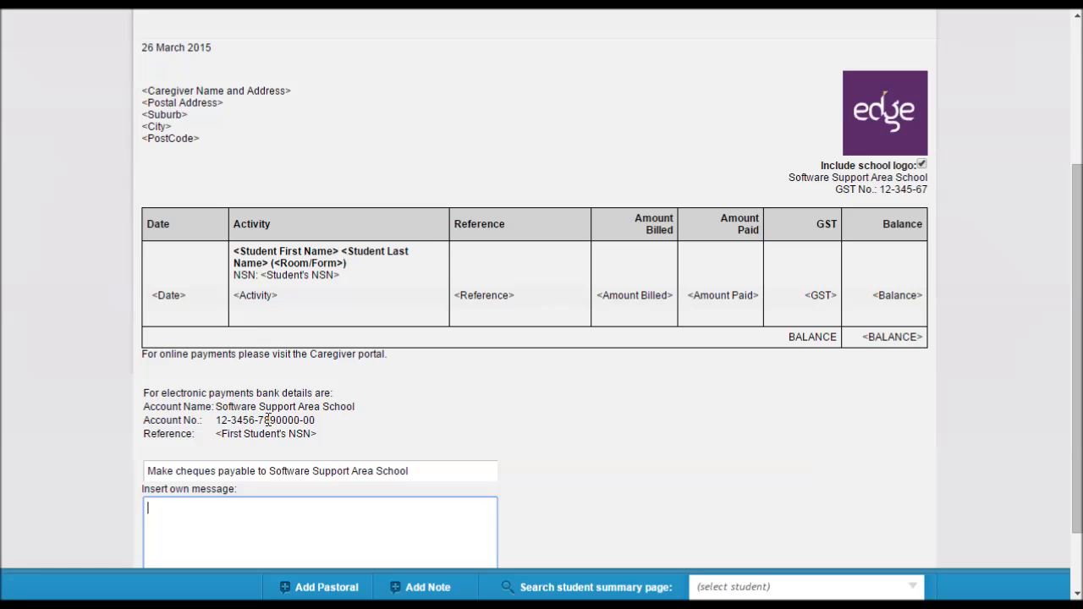
{"action": "scroll", "scroll_direction": "down", "scroll_amount": 3}
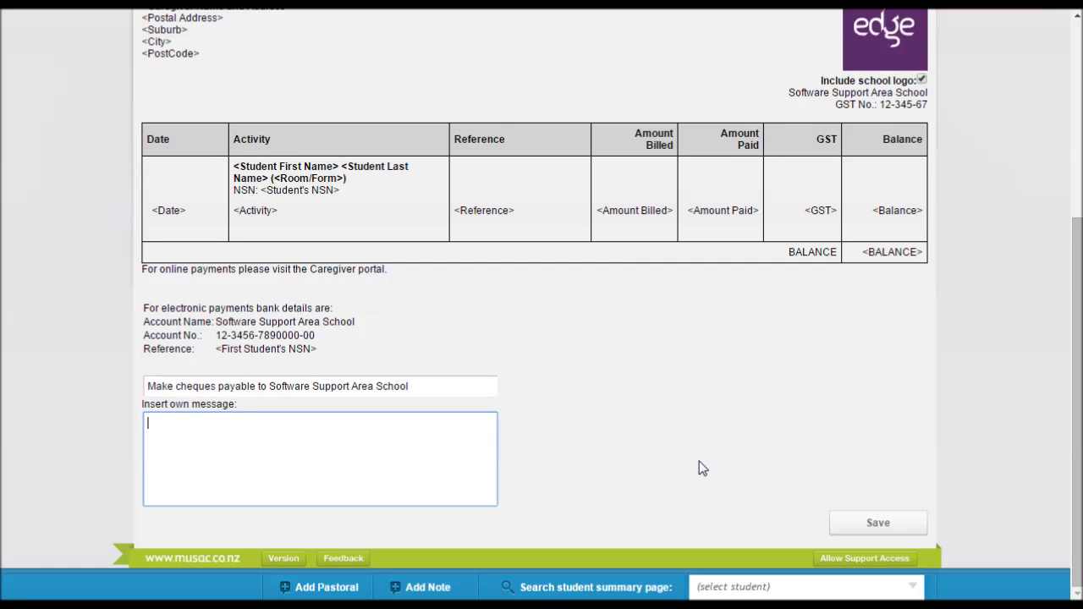